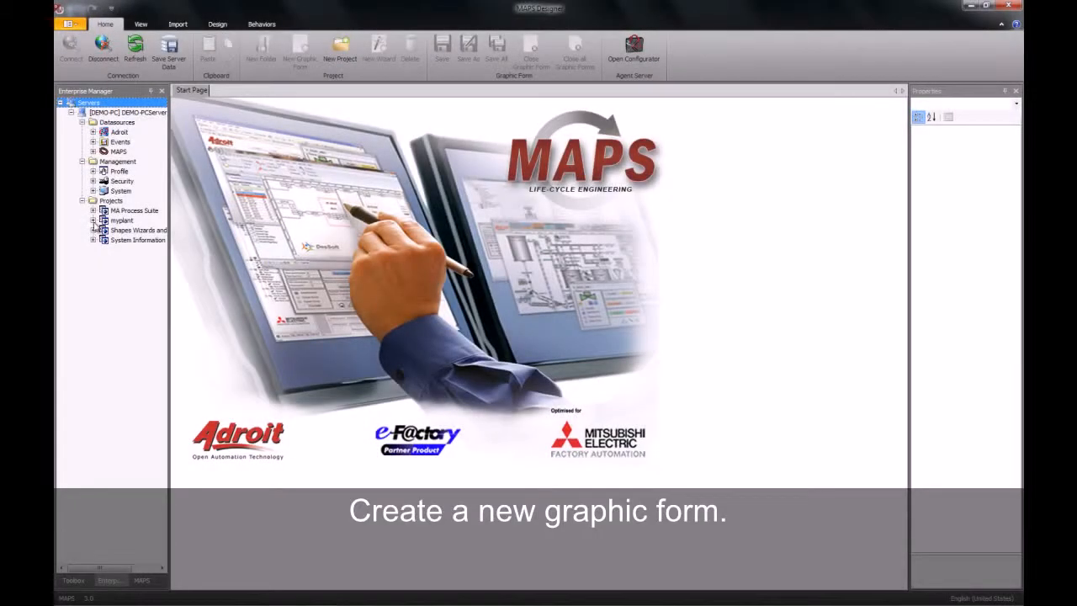
Expand myplant in Enterprise Manager and create the graphic form 'main' from its context menu
click(121, 219)
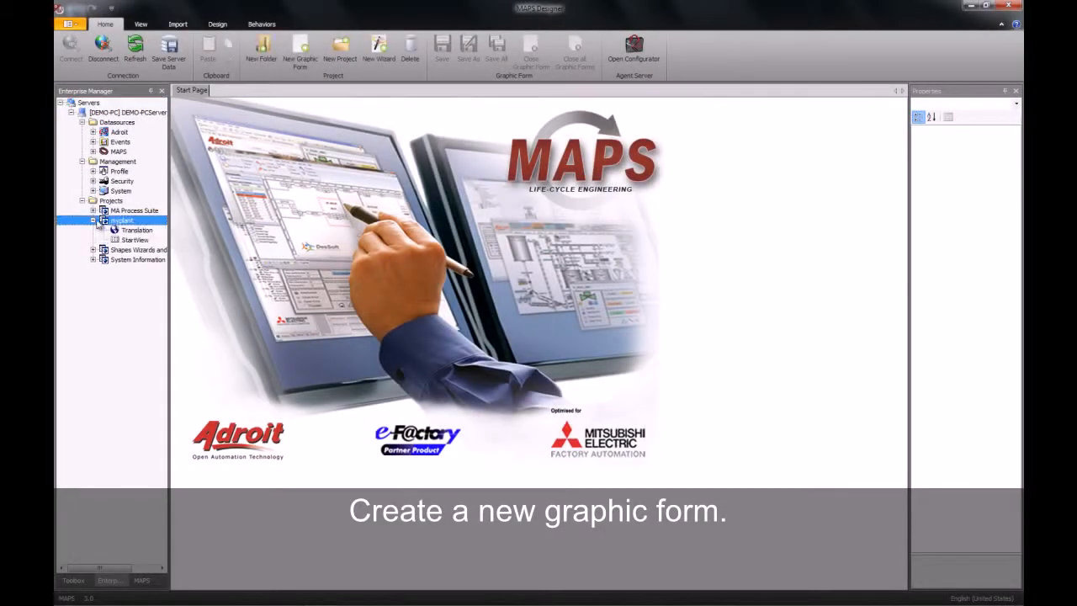
right_click(122, 220)
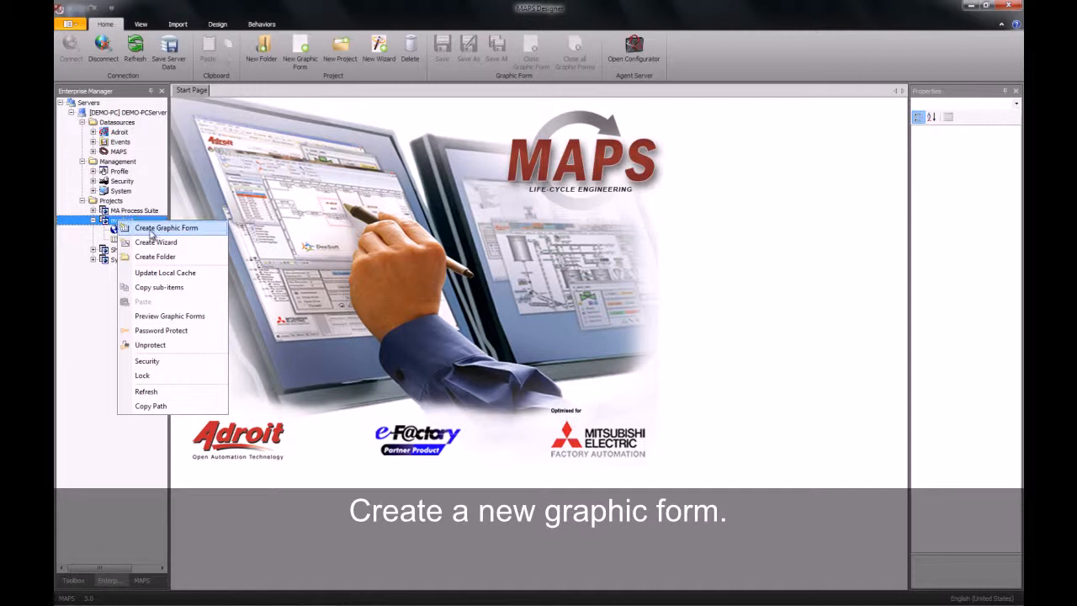
click(166, 227)
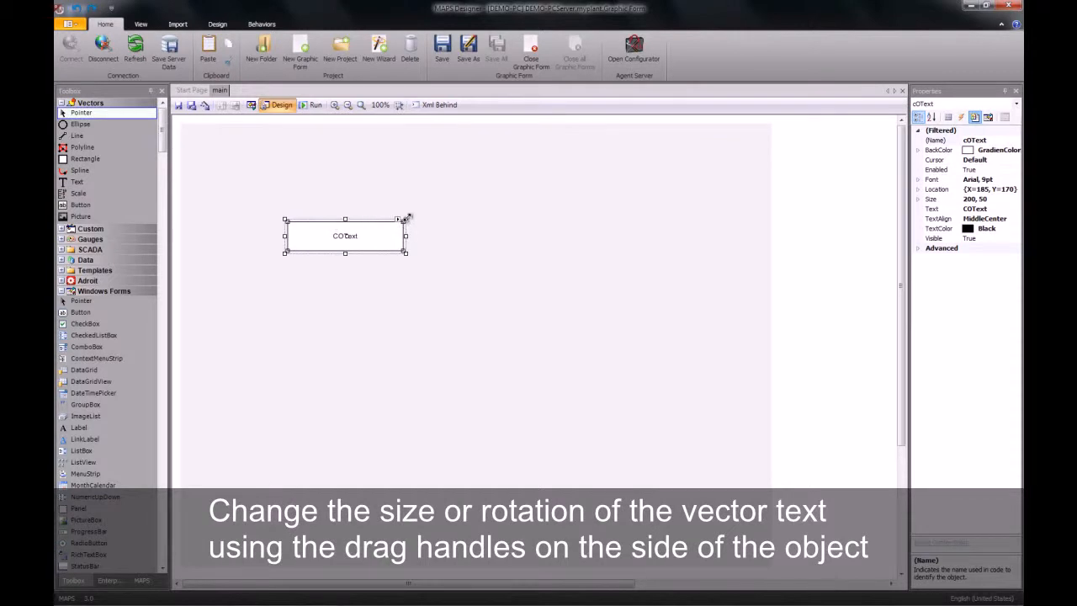
mouse_move(411, 225)
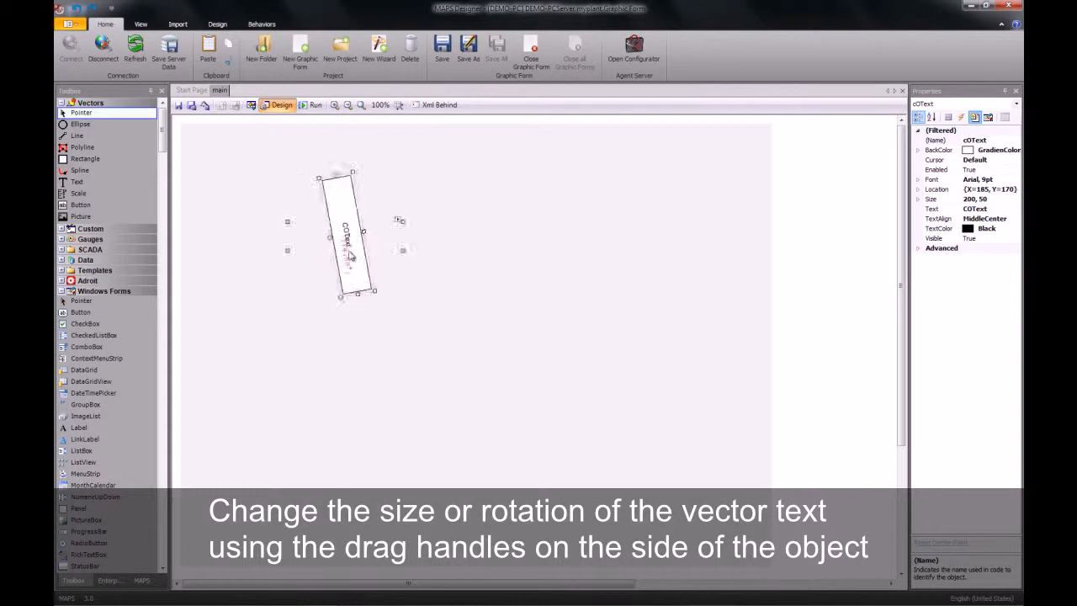
drag(353, 172, 404, 221)
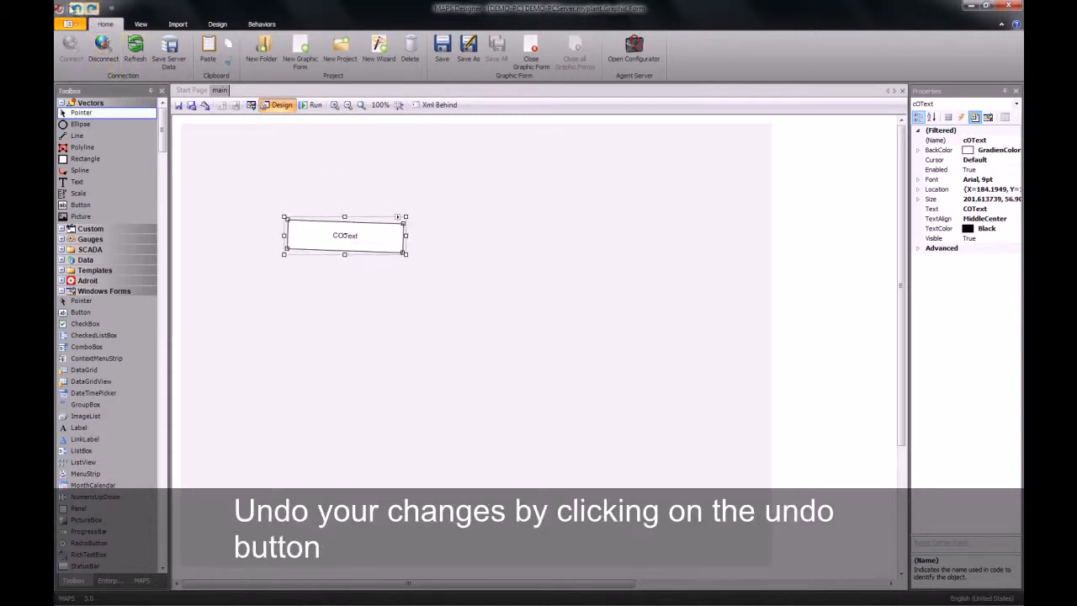
click(191, 47)
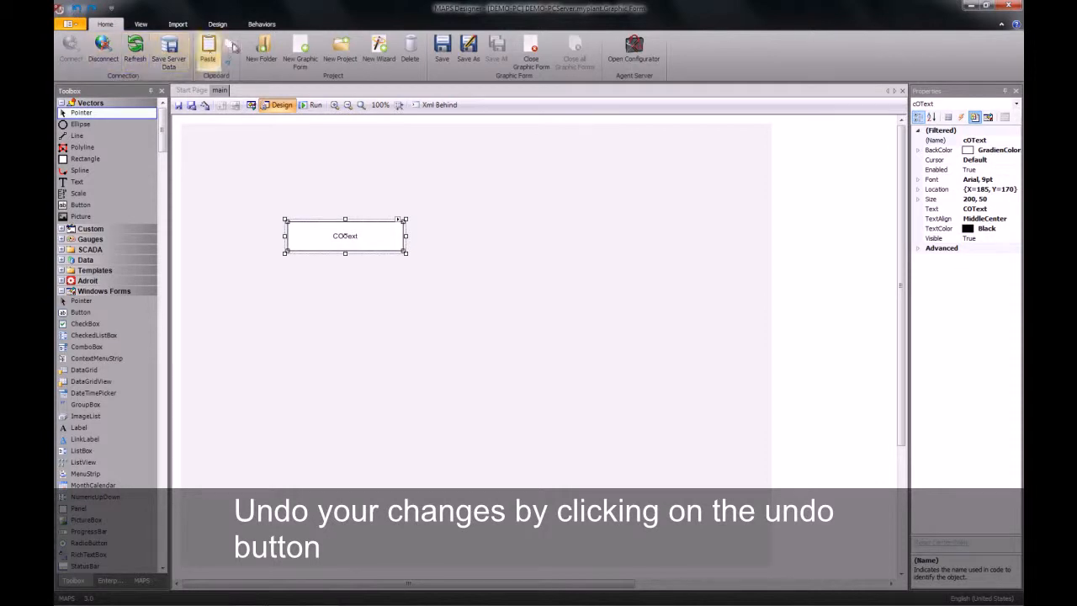
click(218, 24)
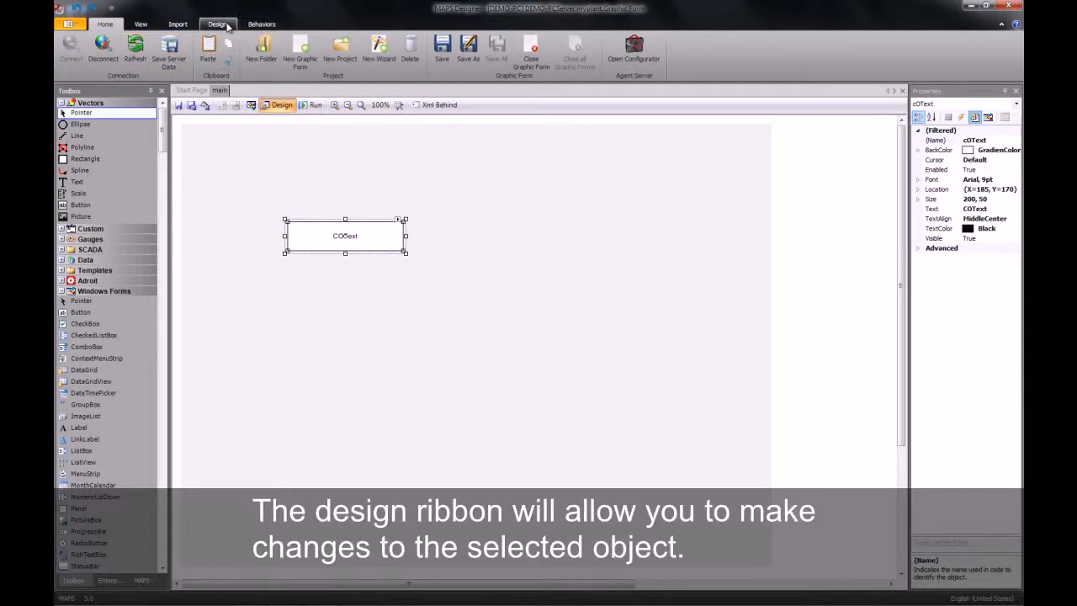
Raise the text's font size from 9 to 12 pt with the Design ribbon spinner
click(217, 23)
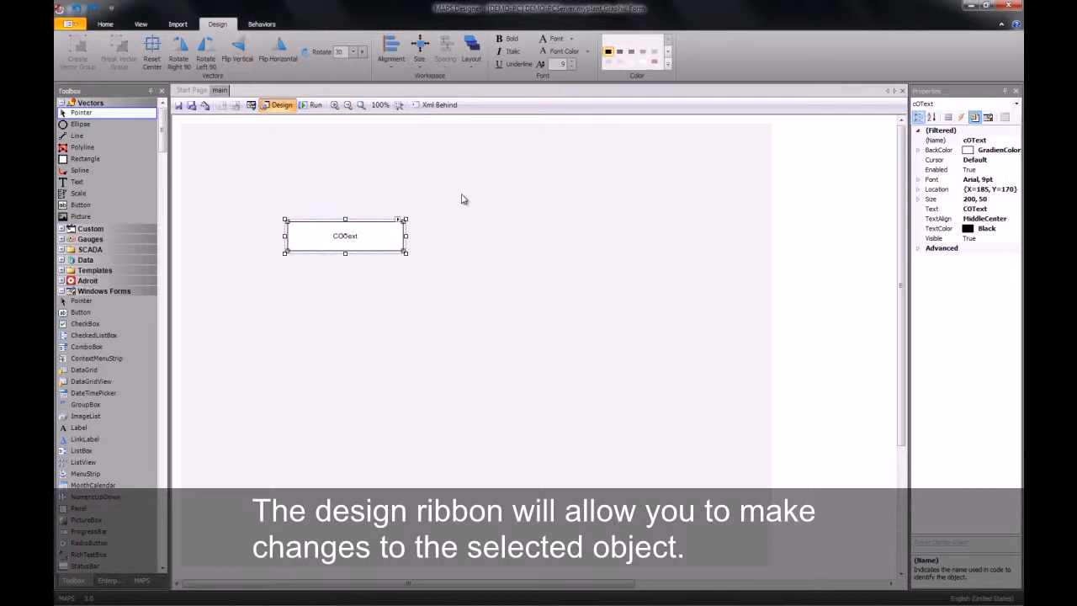
mouse_move(516, 64)
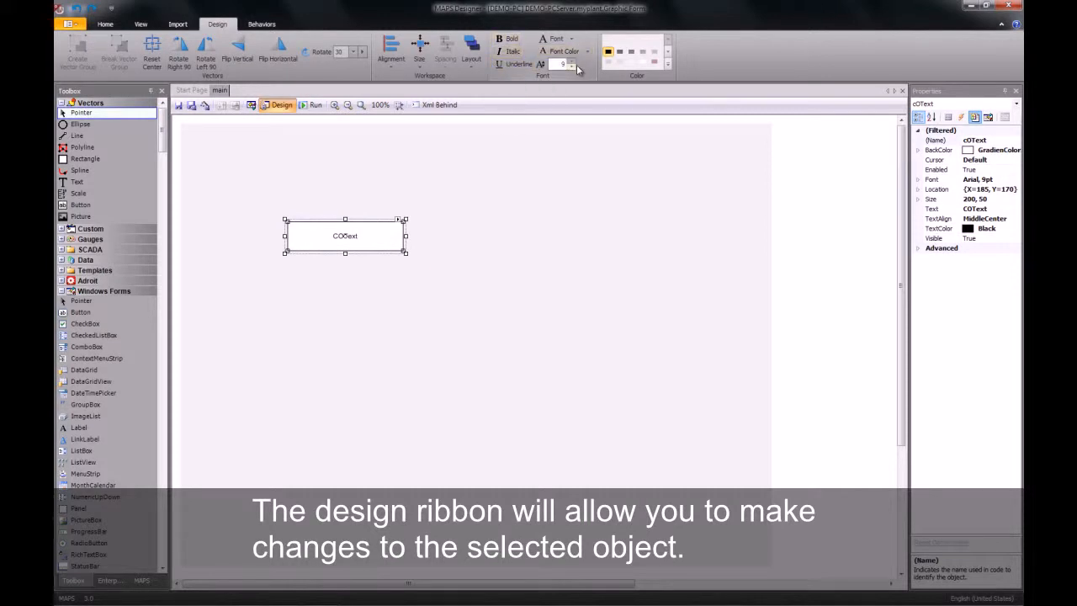
click(572, 66)
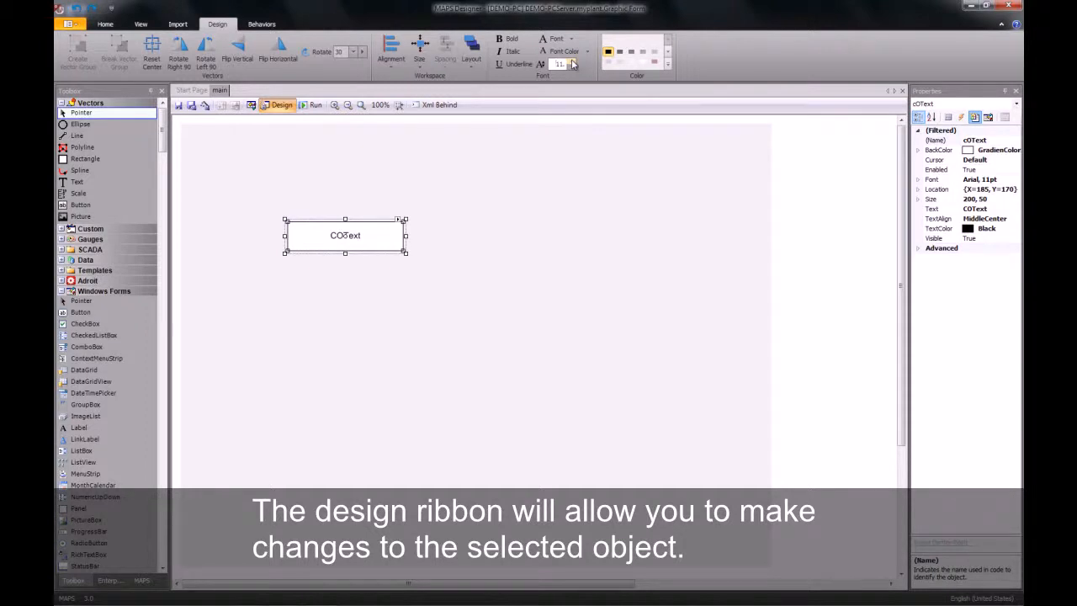
click(572, 61)
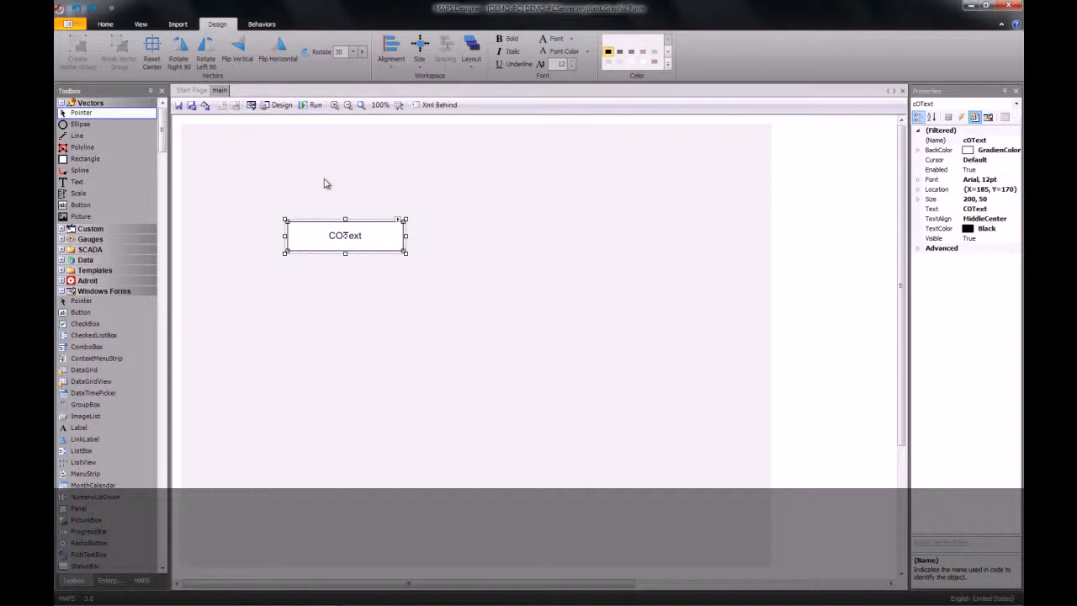
click(261, 24)
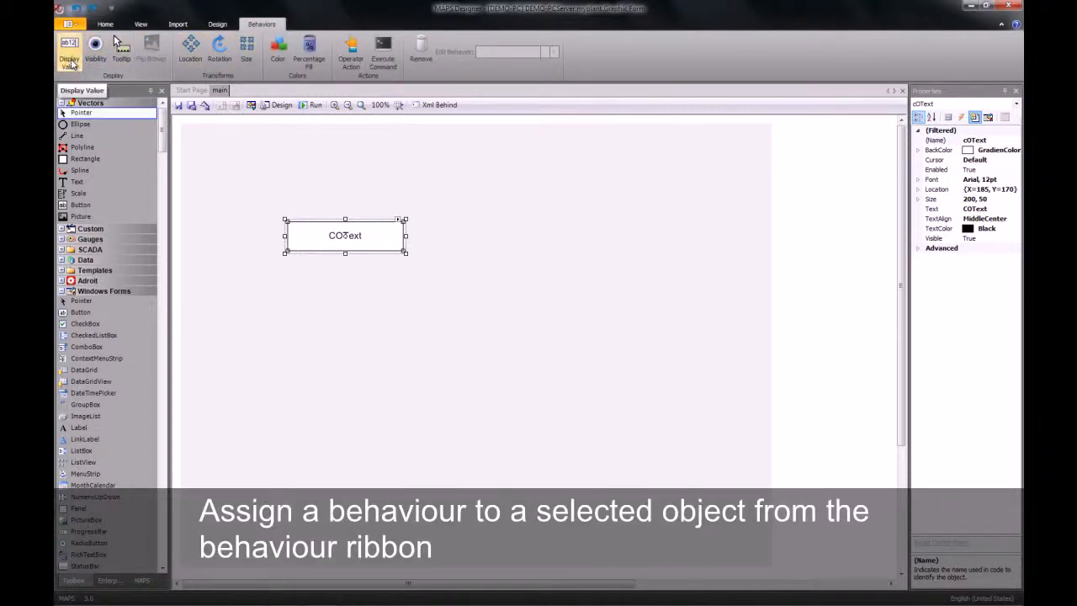
Add a Display Value behaviour to the text object from the Behaviors ribbon
click(69, 52)
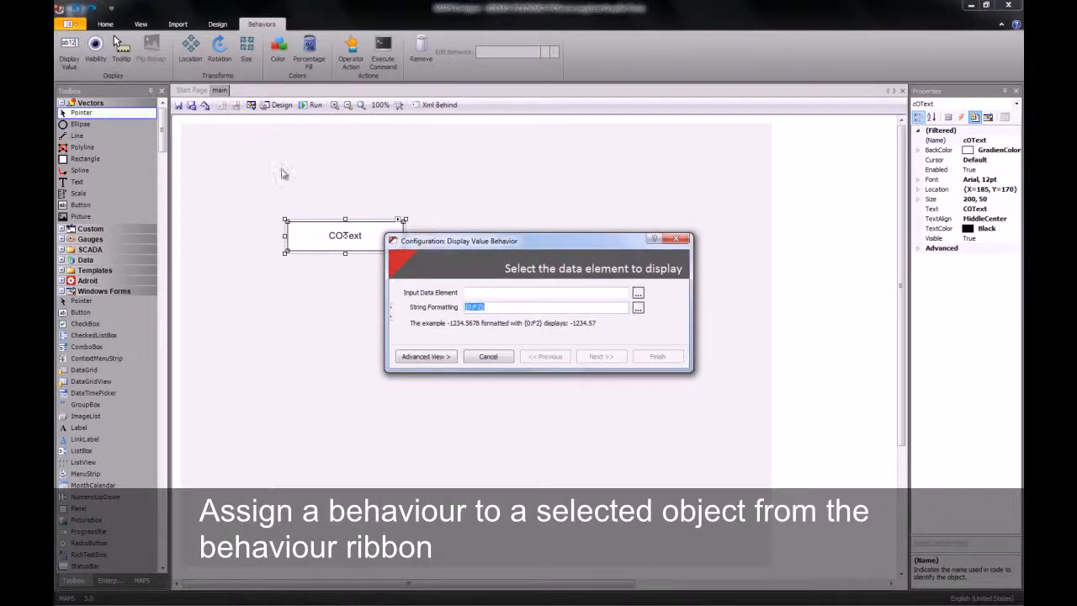
click(488, 356)
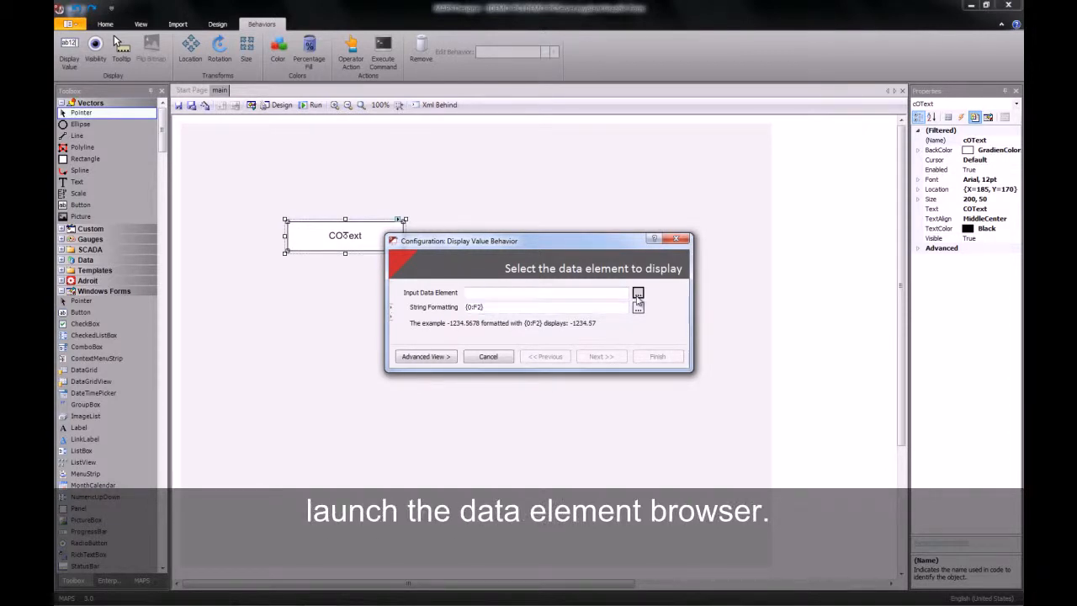
Bind the display value to Adroit > Agentgroup > Analog > MOTORPUMPFLOW.value and finish
click(638, 293)
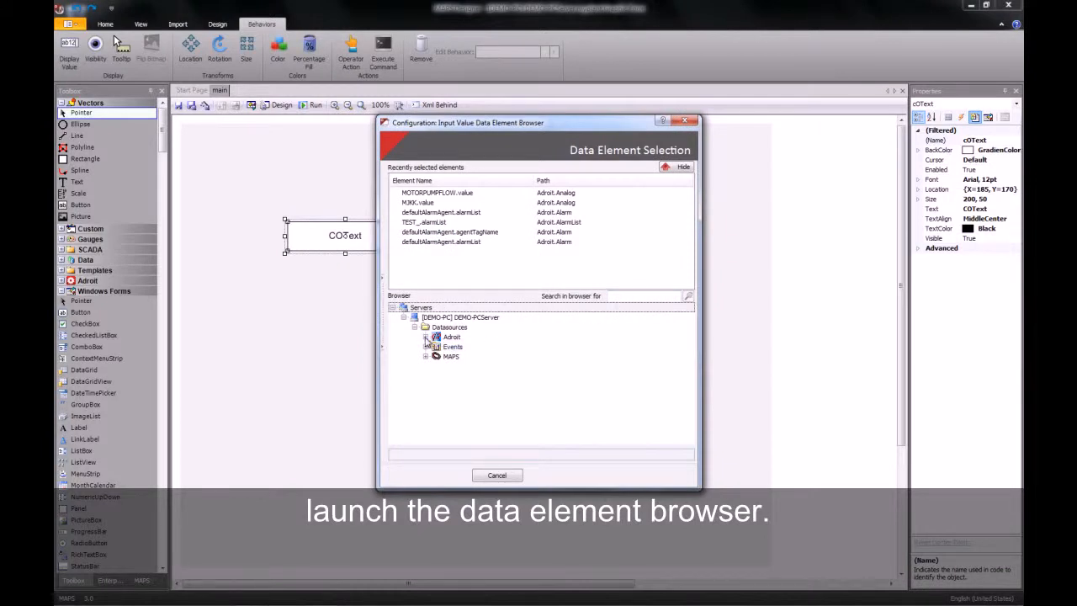
click(427, 335)
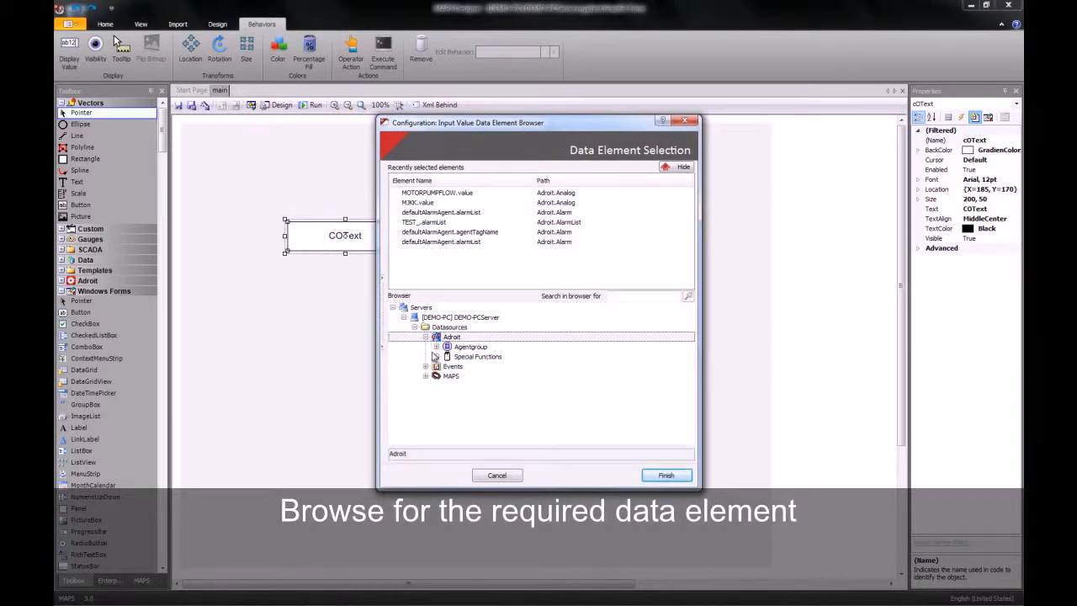
click(437, 347)
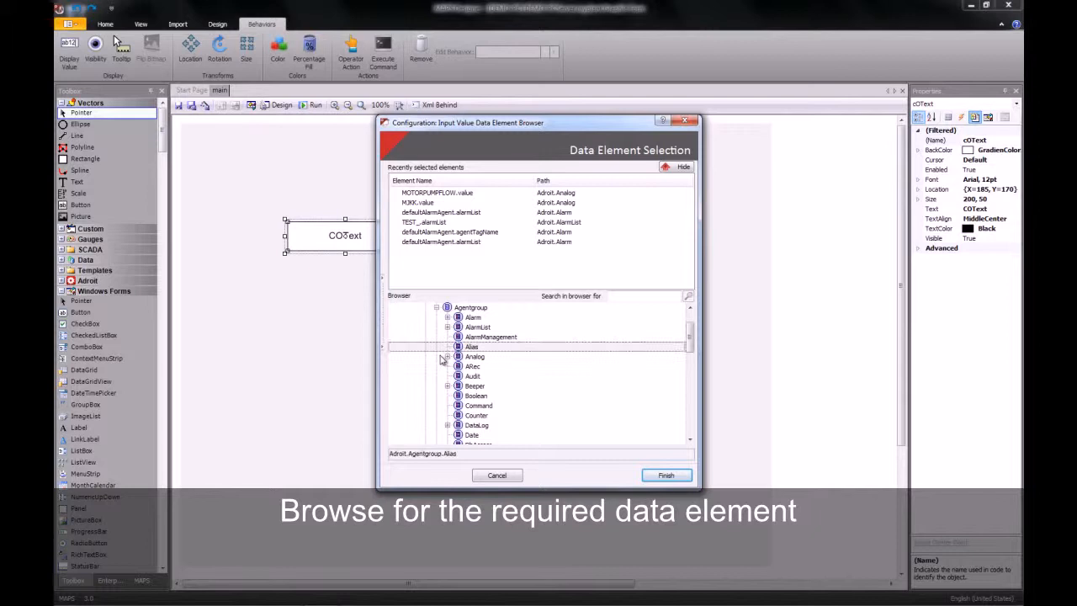
click(502, 366)
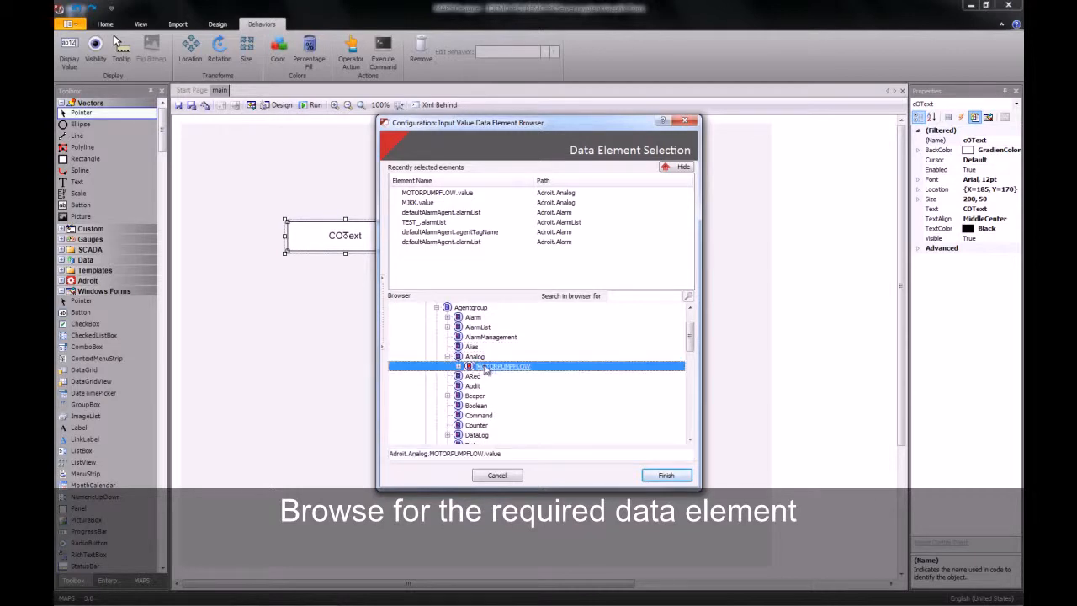
click(457, 366)
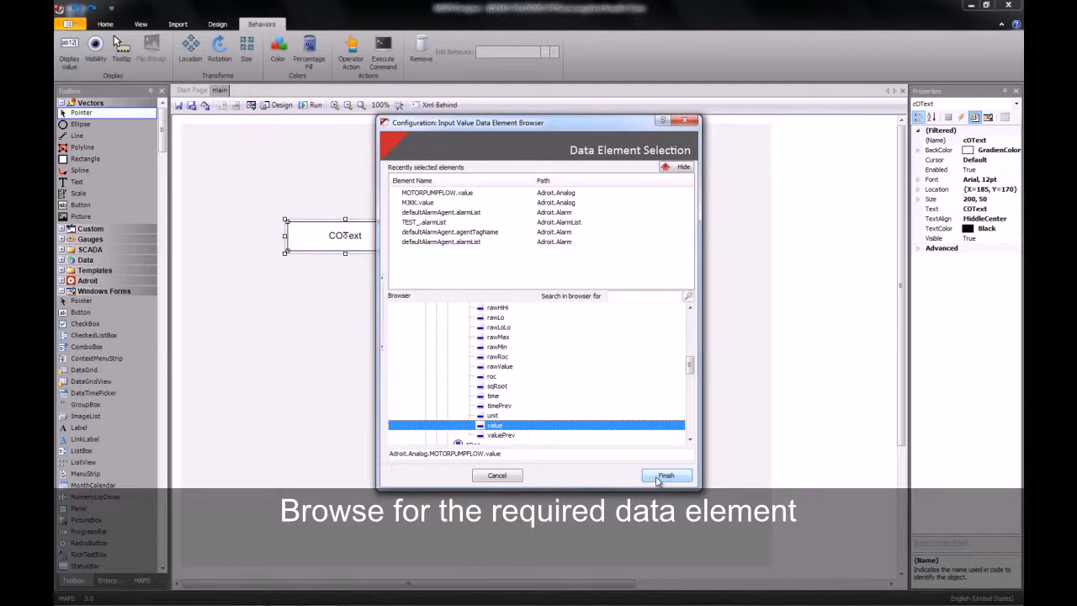
click(665, 475)
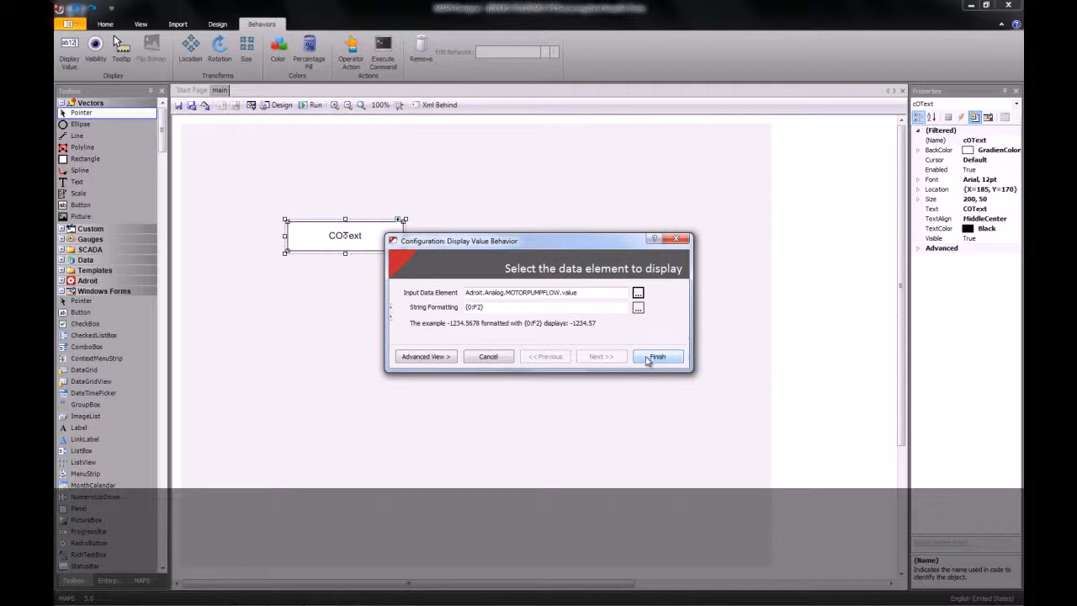
click(657, 356)
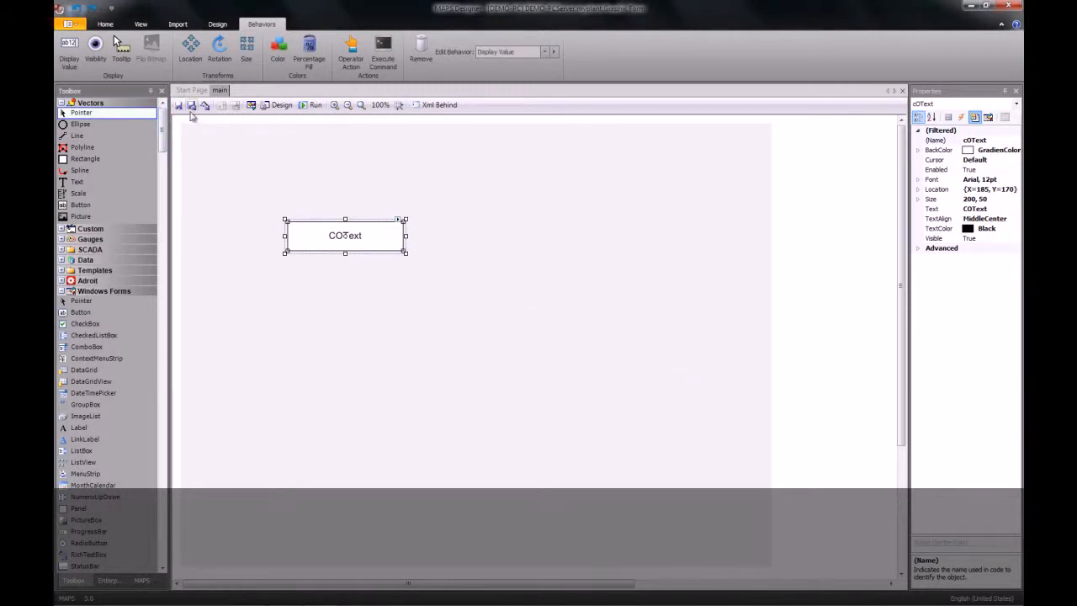
mouse_move(354, 137)
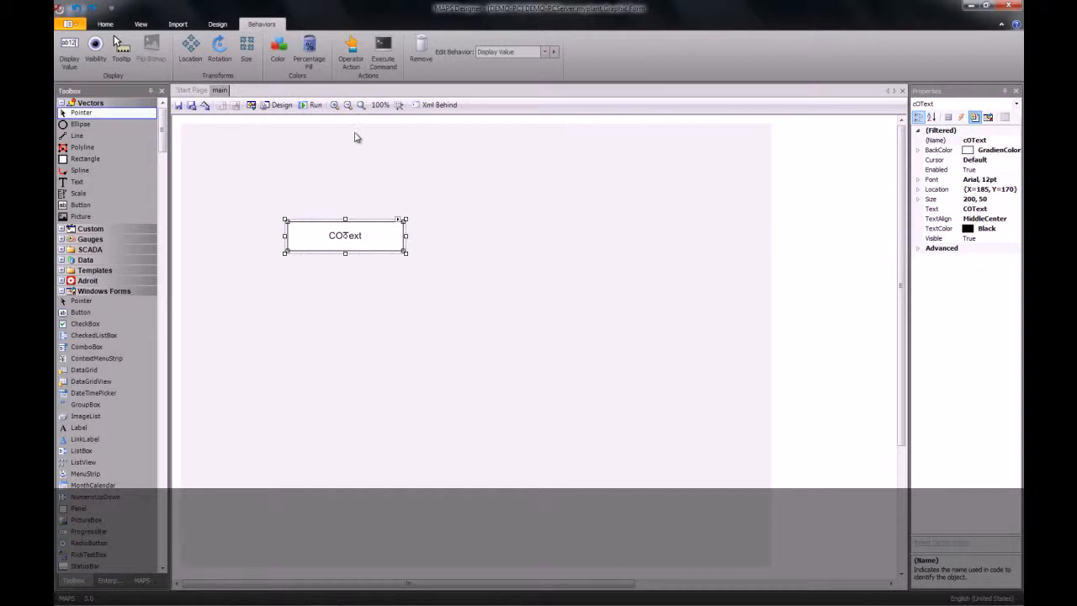
mouse_move(397, 223)
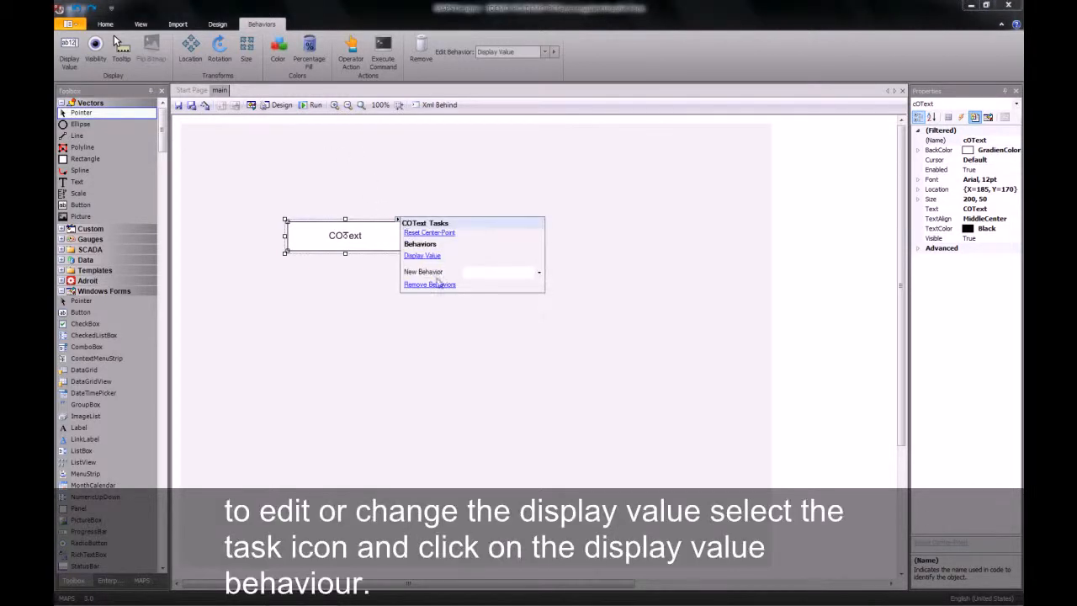
Change the value format from {0:F2} to {0:F0}, then run the form showing 0
click(421, 255)
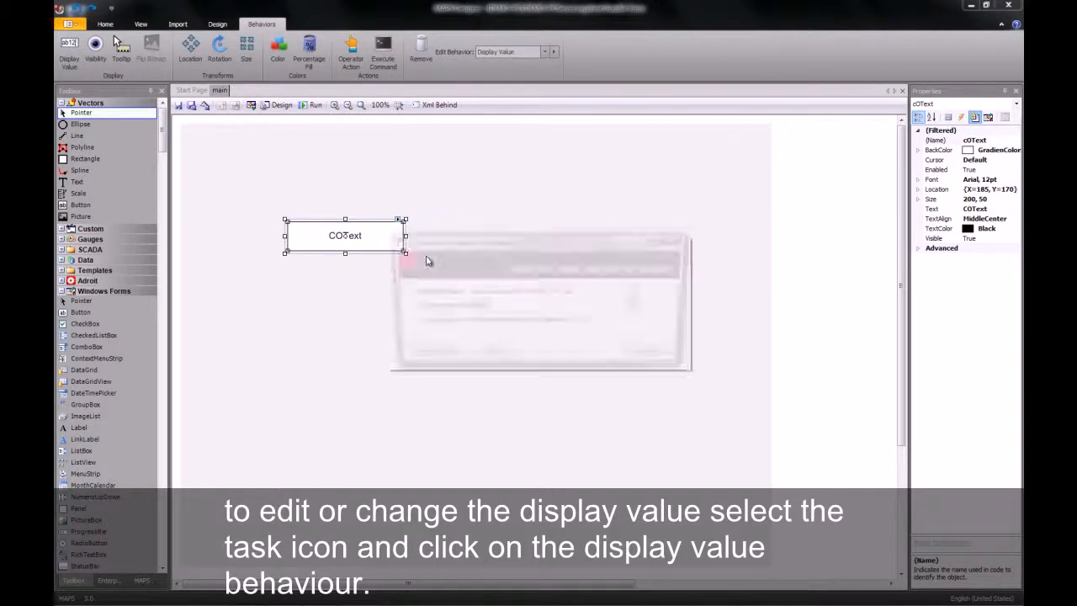
click(69, 51)
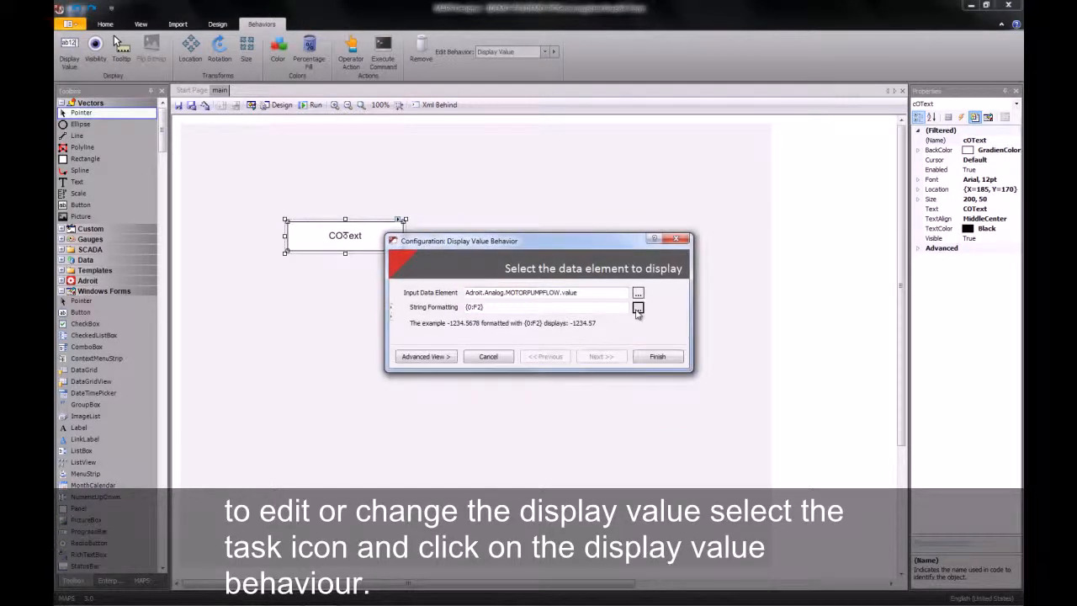
click(638, 306)
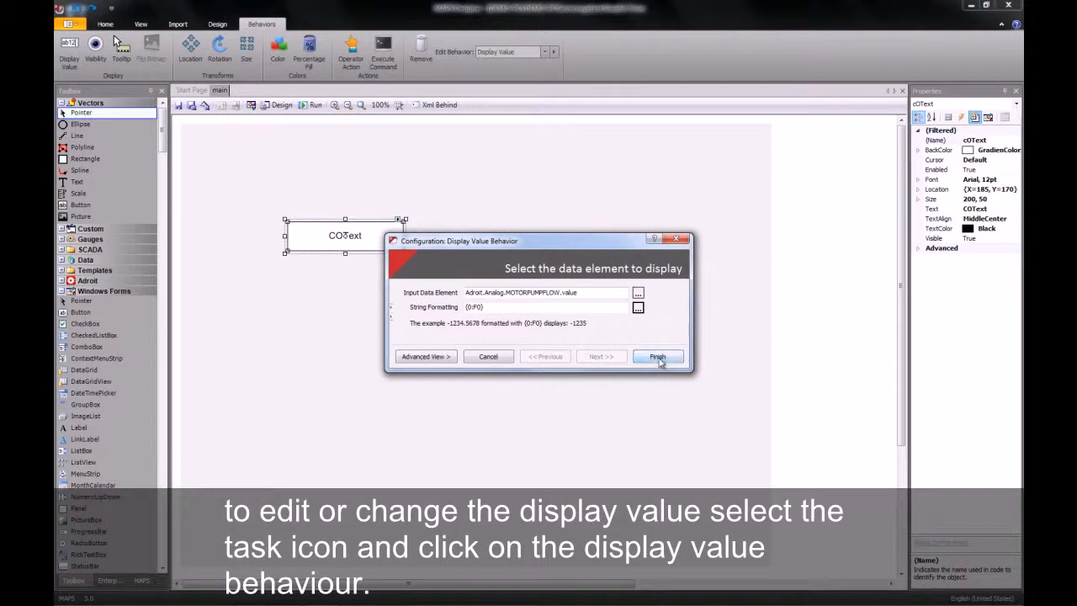
click(657, 356)
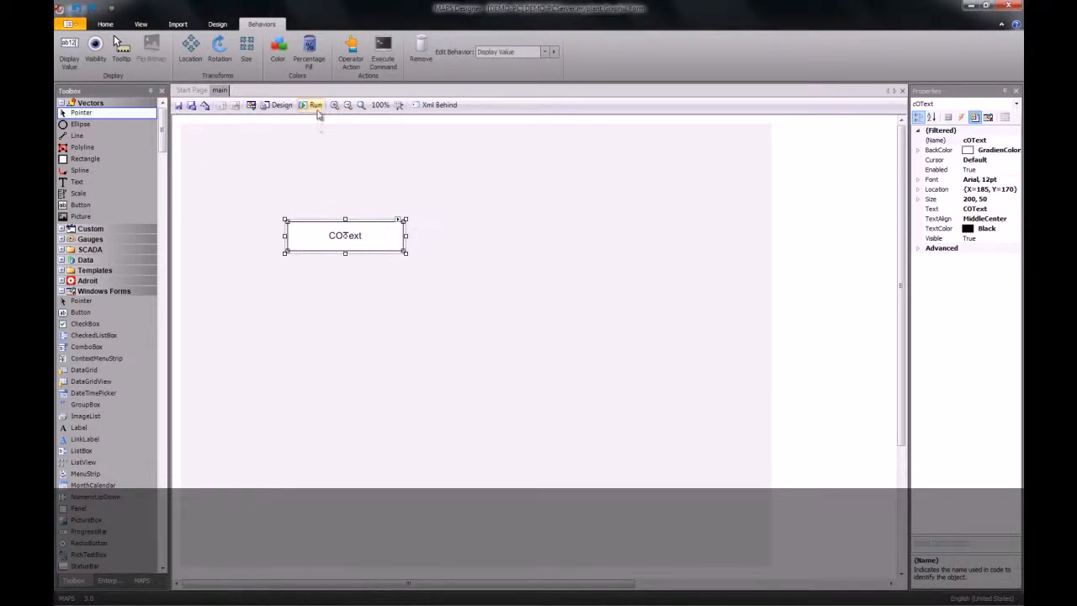
click(314, 104)
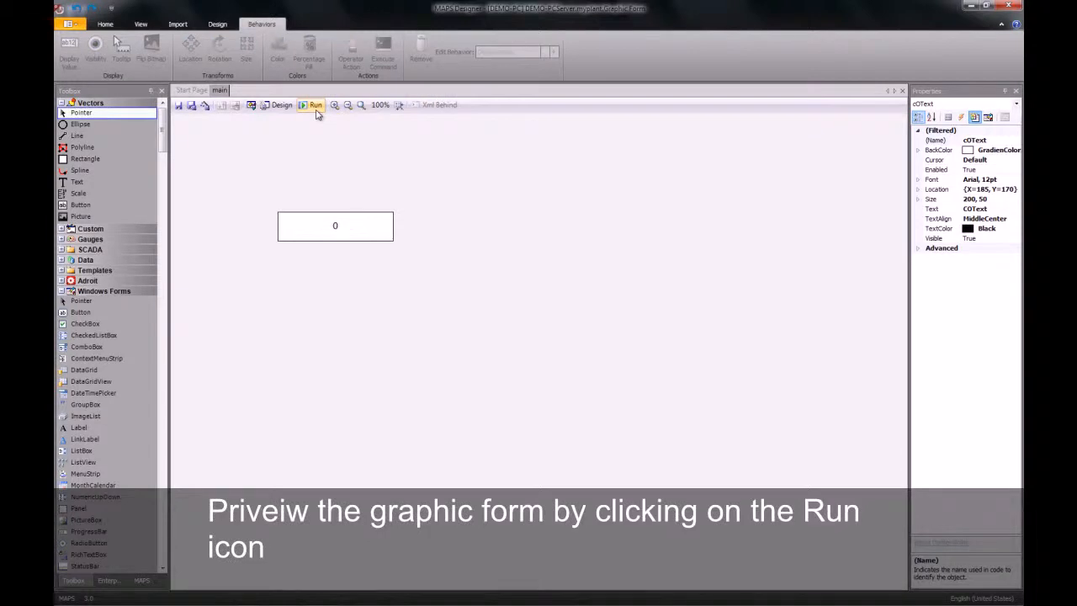